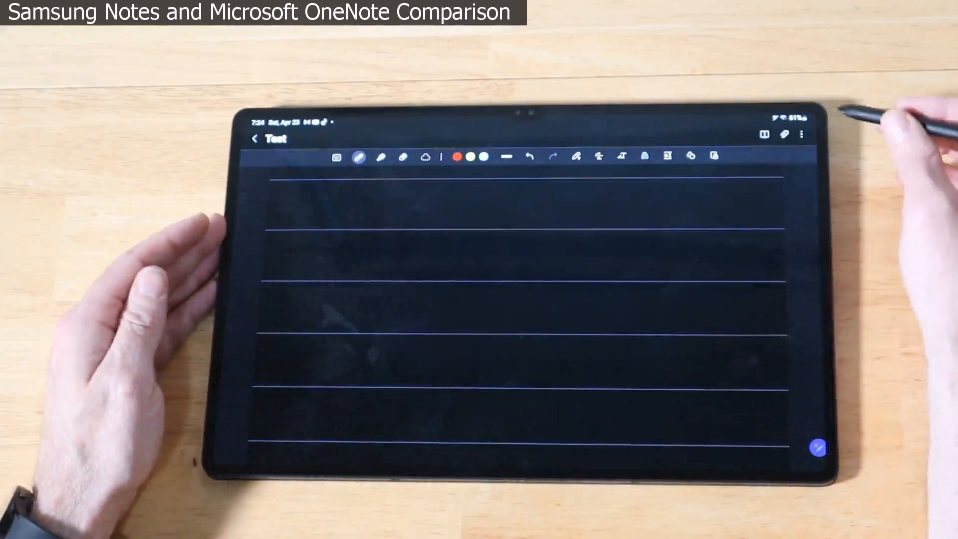
# Handwrite 'Hello, How are you doing today?' in yellow, then begin the 'I'm' reply line
pyautogui.click(804, 133)
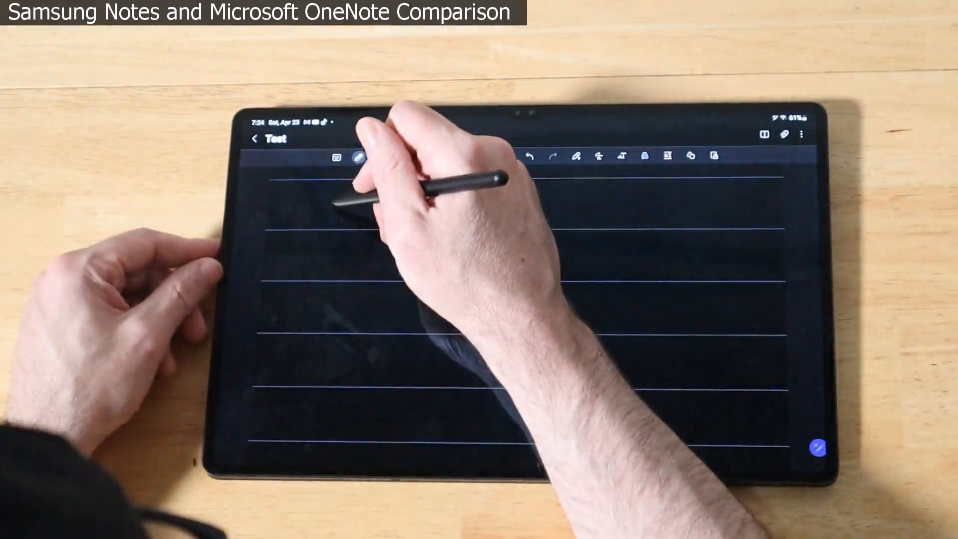
pyautogui.moveTo(330, 196); pyautogui.dragTo(339, 229)
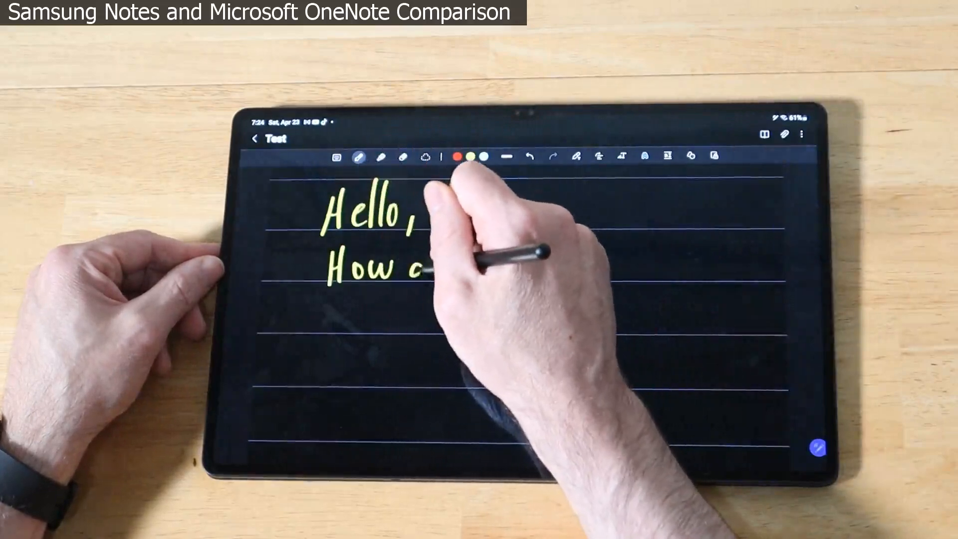
pyautogui.moveTo(428, 266); pyautogui.dragTo(495, 266)
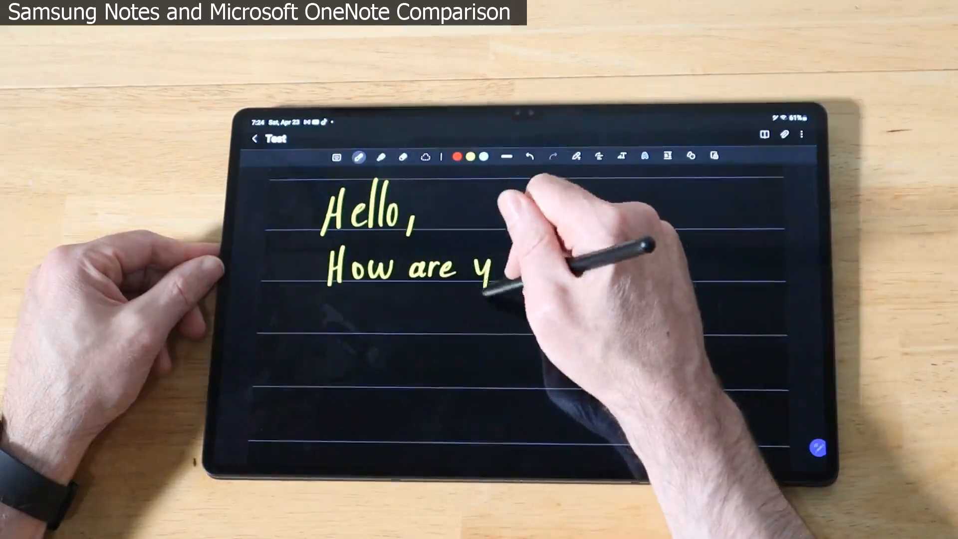
pyautogui.moveTo(495, 269); pyautogui.dragTo(562, 269)
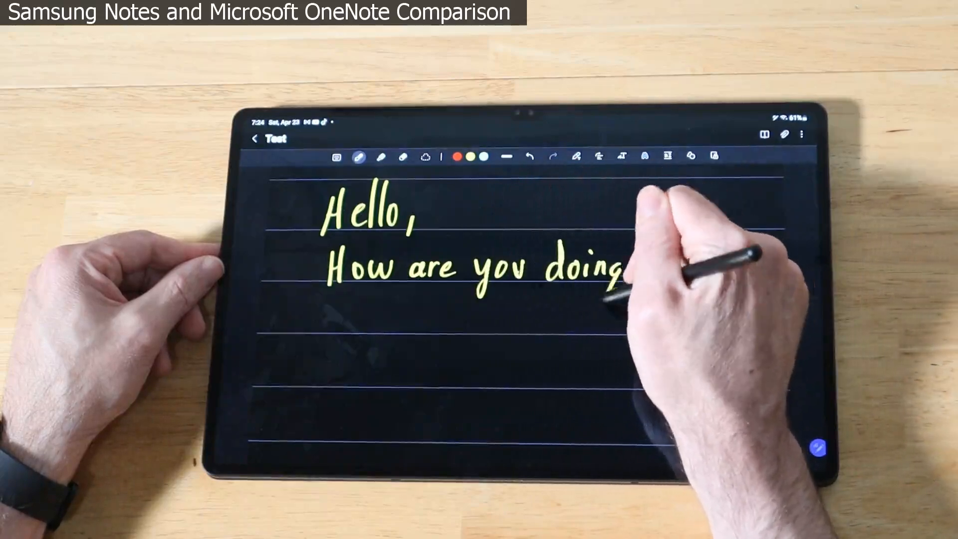
pyautogui.moveTo(623, 269); pyautogui.dragTo(685, 269)
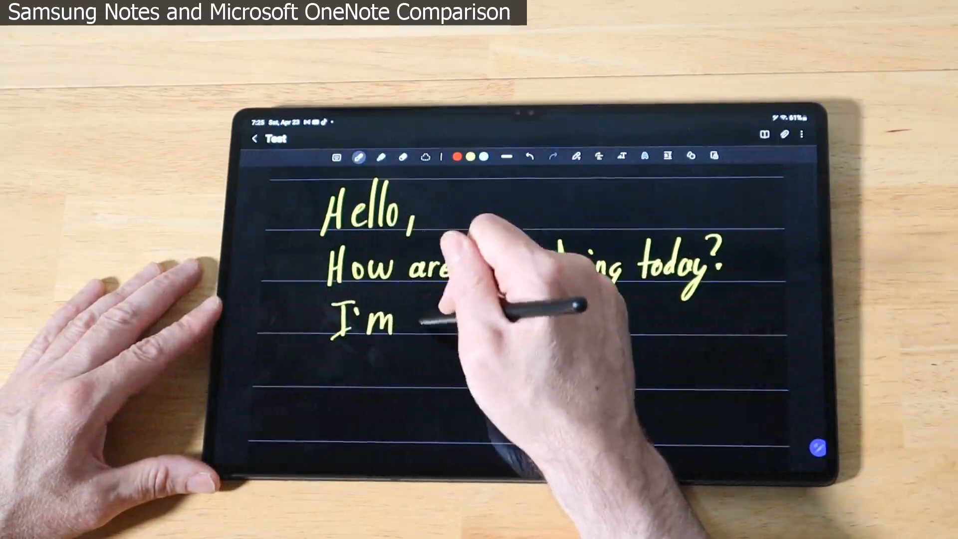
pyautogui.moveTo(428, 318); pyautogui.dragTo(501, 324)
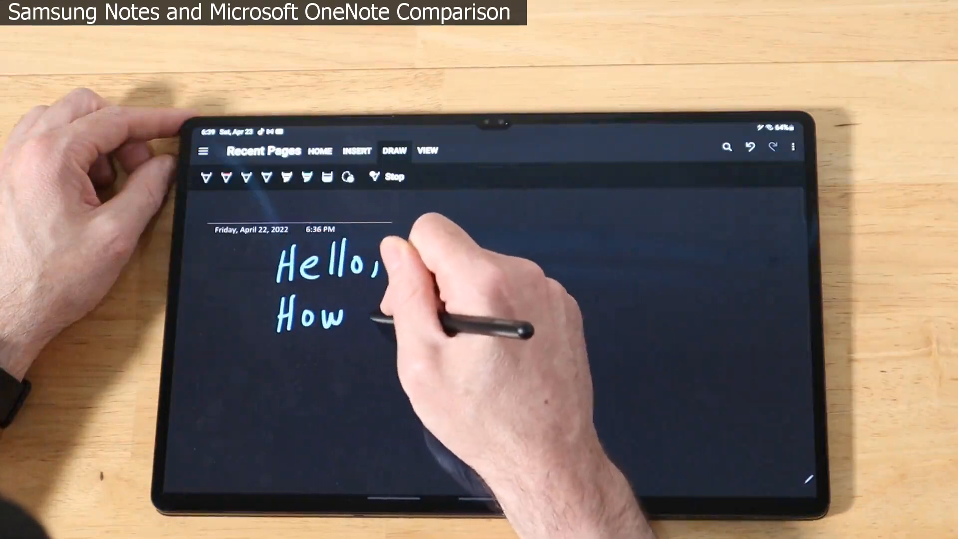
# Handwrite 'are you doing today' after 'How' on the OneNote page's second line
pyautogui.moveTo(367, 315); pyautogui.dragTo(441, 324)
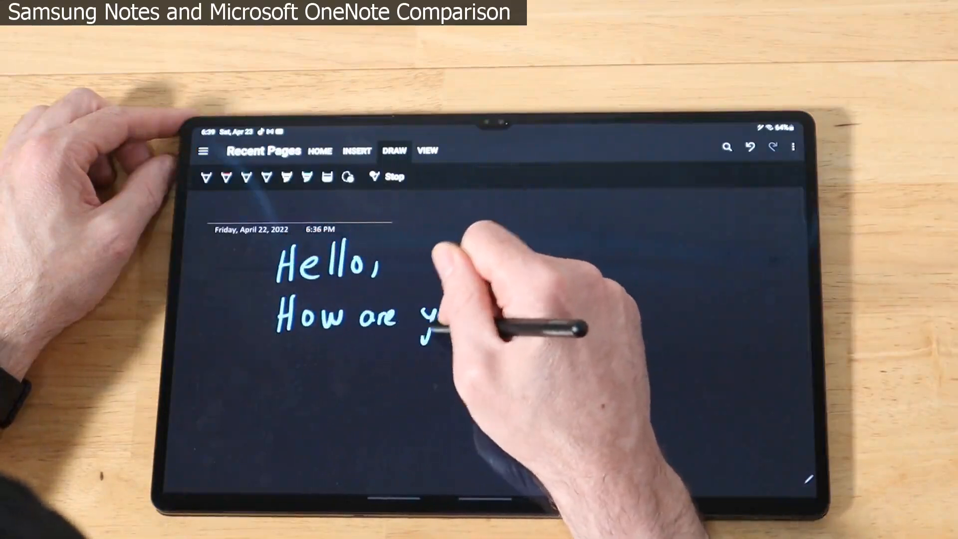
pyautogui.moveTo(428, 318); pyautogui.dragTo(520, 318)
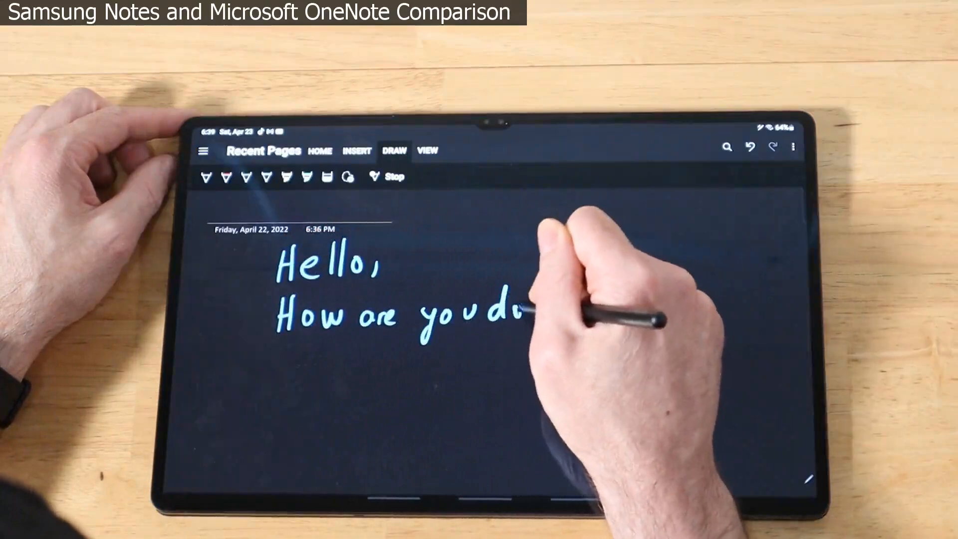
pyautogui.moveTo(523, 315); pyautogui.dragTo(562, 315)
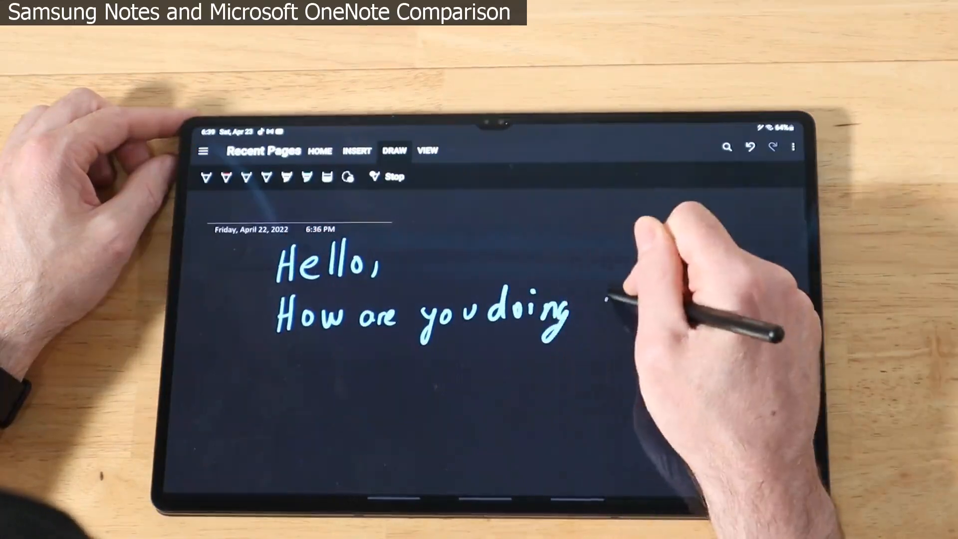
pyautogui.moveTo(599, 305); pyautogui.dragTo(660, 309)
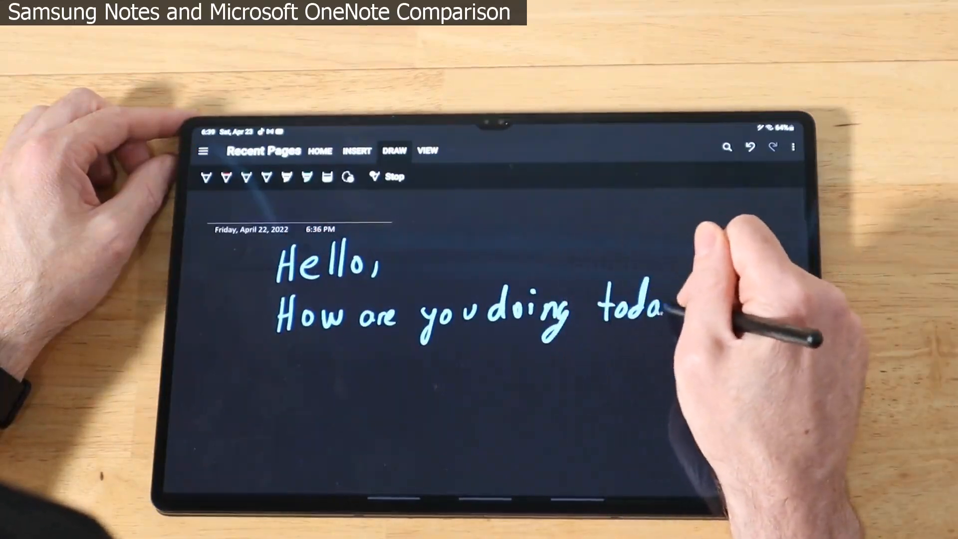
pyautogui.moveTo(660, 311); pyautogui.dragTo(697, 306)
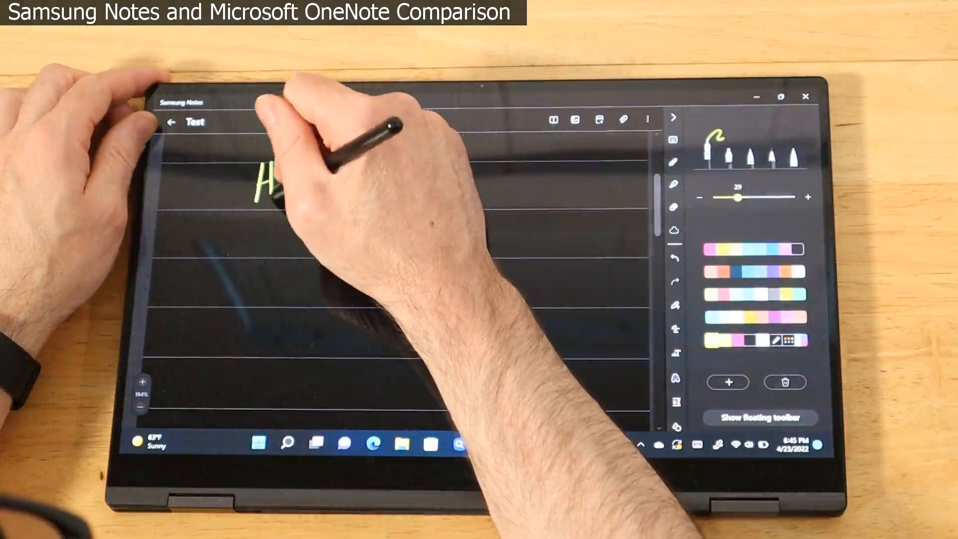
# Write 'Hello,' on the first line and 'doing' after 'How are you' with the yellow pen
pyautogui.moveTo(263, 183); pyautogui.dragTo(323, 183)
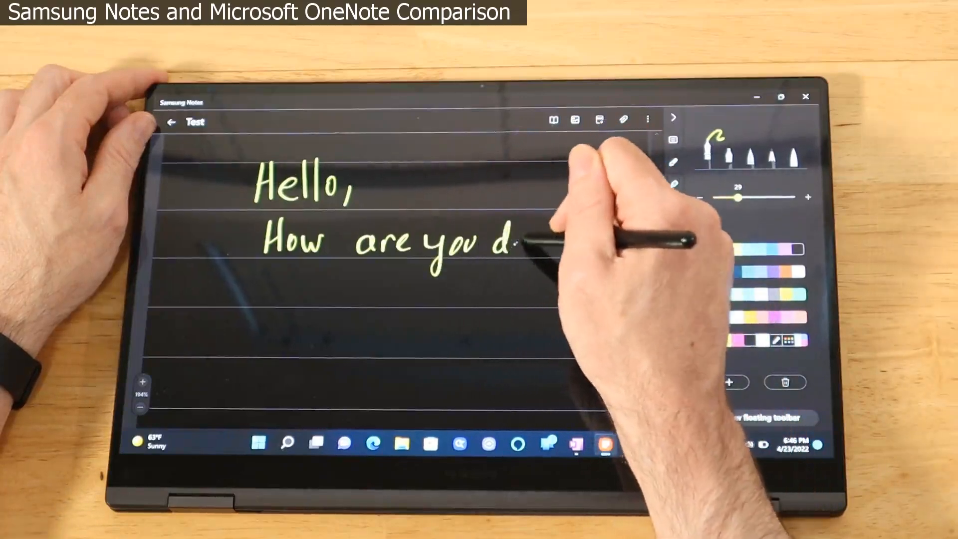
pyautogui.moveTo(519, 245); pyautogui.dragTo(574, 244)
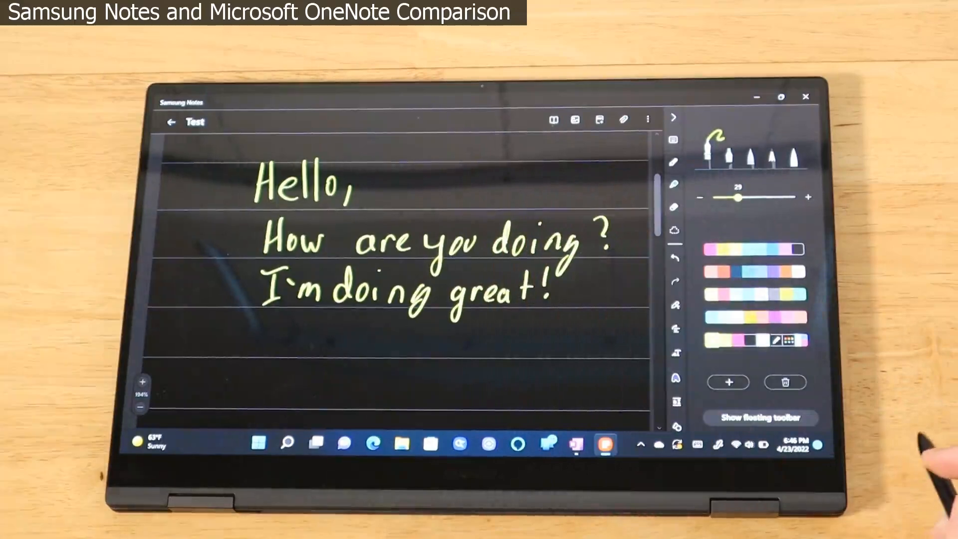
pyautogui.moveTo(886, 441)
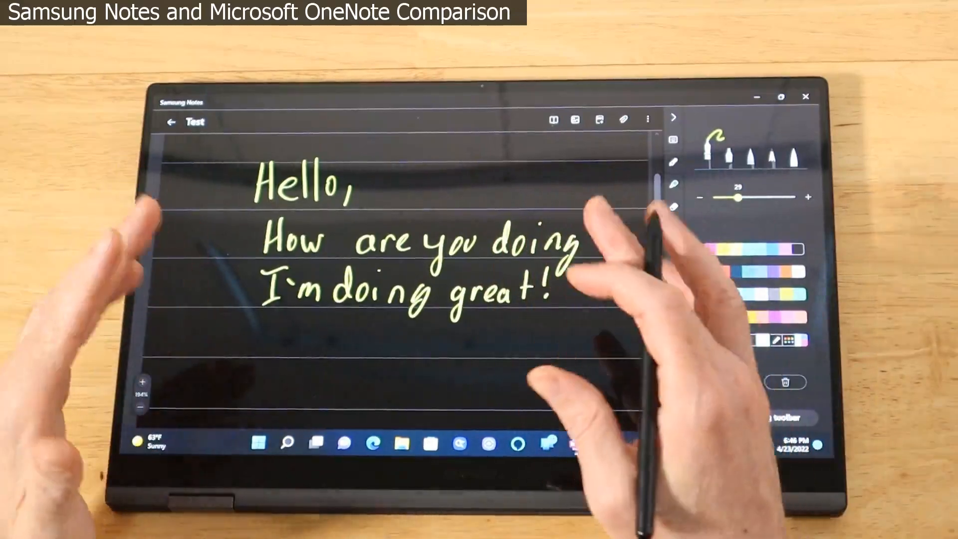
pyautogui.click(596, 239)
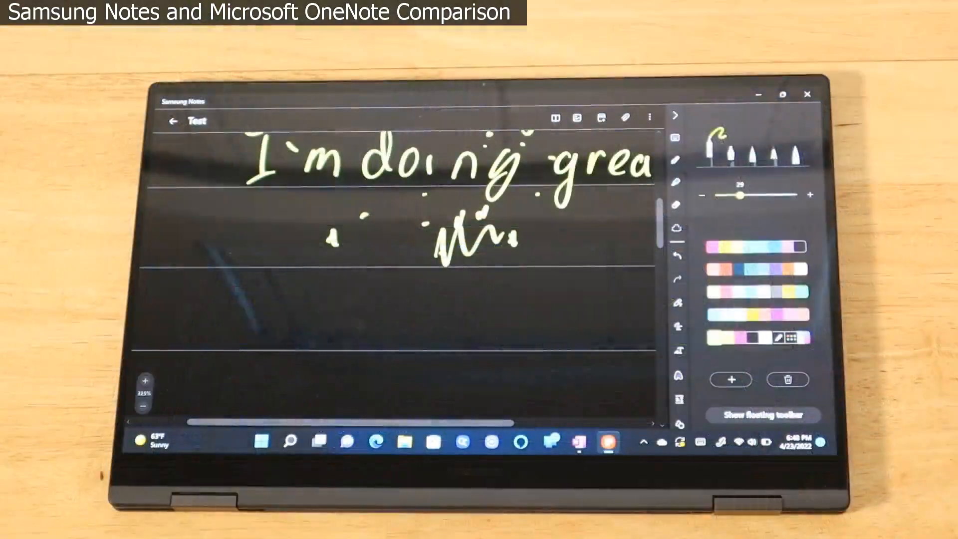
# Open OneNote Options on the Advanced page showing the pen and handwriting recognition settings
pyautogui.click(578, 442)
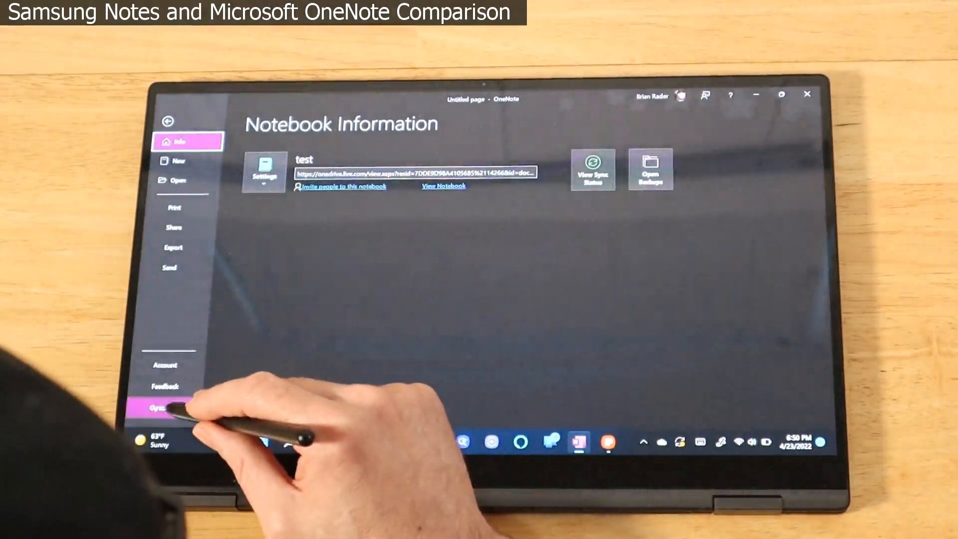
pyautogui.click(165, 405)
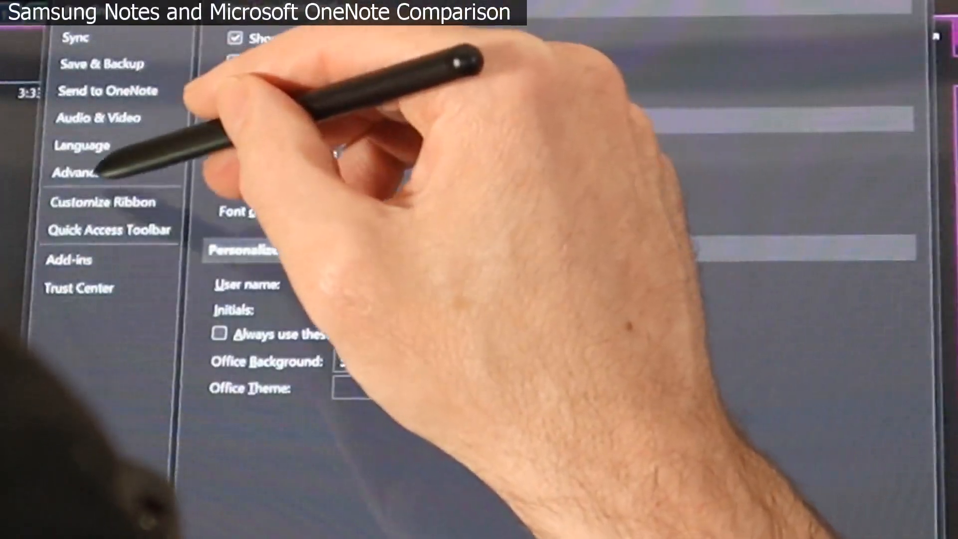
pyautogui.click(79, 171)
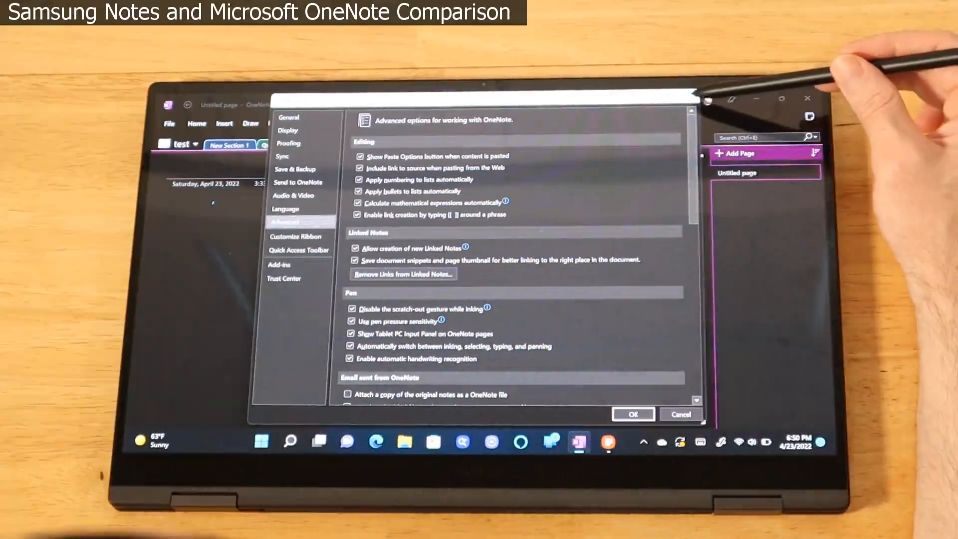
pyautogui.moveTo(721, 98)
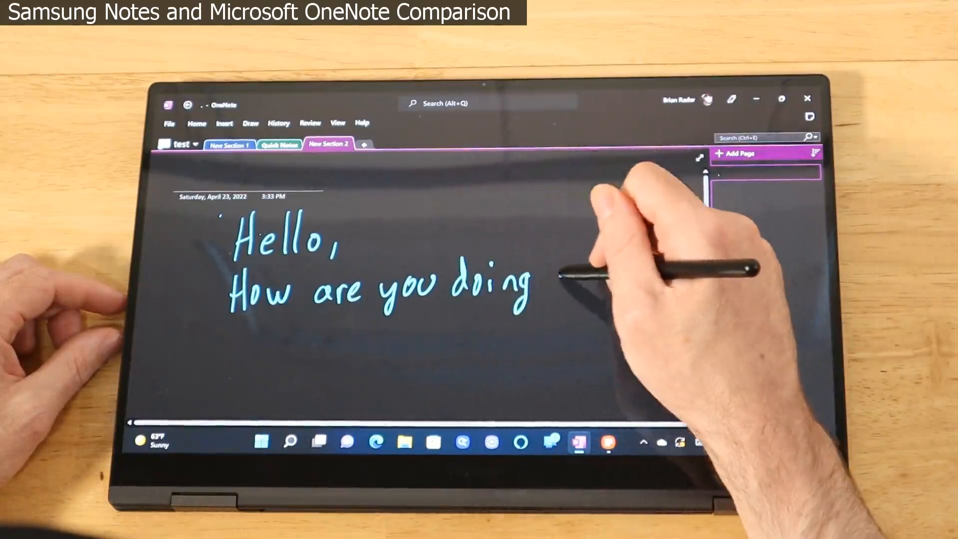
# Handwrite 'doing' and add another stroke on the New Section 2 page
pyautogui.moveTo(553, 275); pyautogui.dragTo(629, 281)
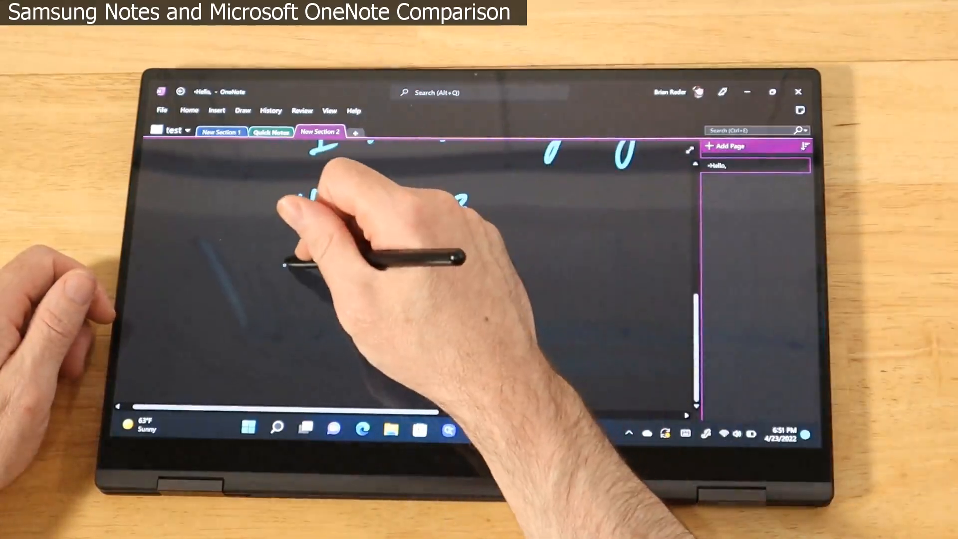
pyautogui.moveTo(294, 207); pyautogui.dragTo(367, 293)
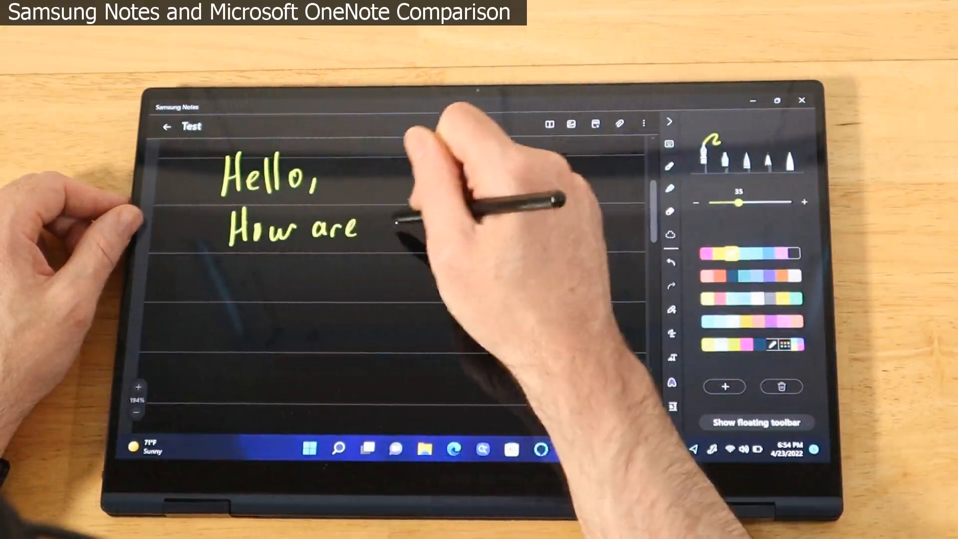
# Continue handwriting the question after 'How are' in the Test note
pyautogui.moveTo(367, 229); pyautogui.dragTo(455, 229)
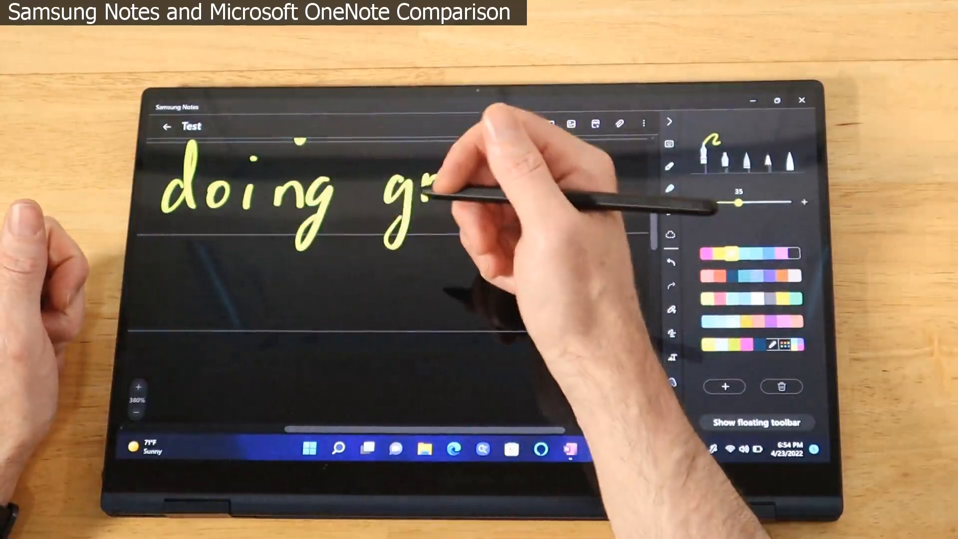
pyautogui.moveTo(428, 196); pyautogui.dragTo(568, 202)
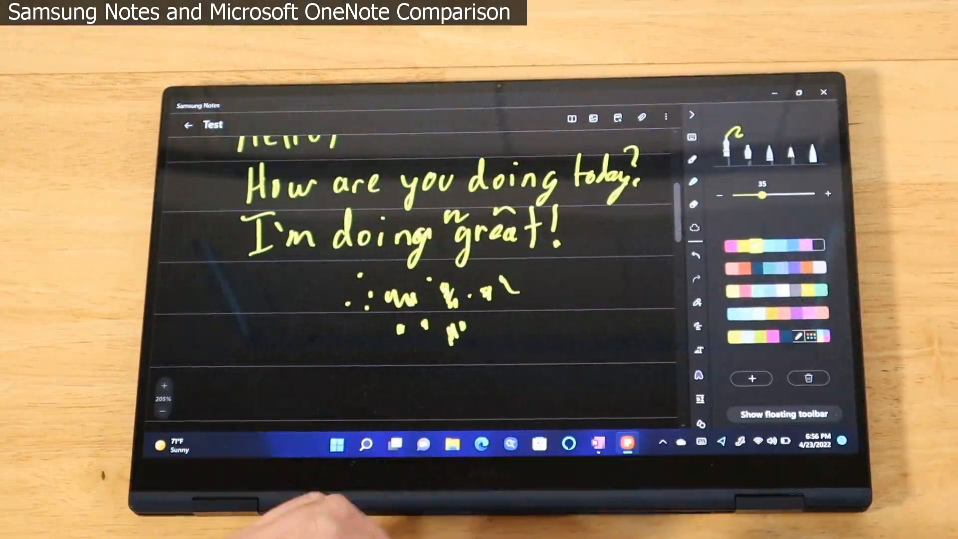
# Finish handwriting the question with 'today', then draw zigzag test scribbles below the note
pyautogui.click(596, 442)
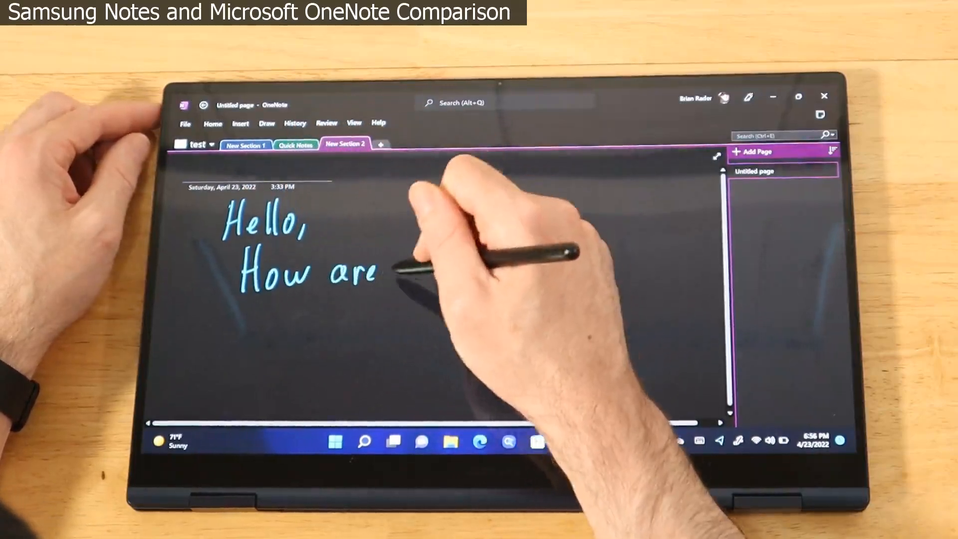
pyautogui.moveTo(385, 269); pyautogui.dragTo(440, 269)
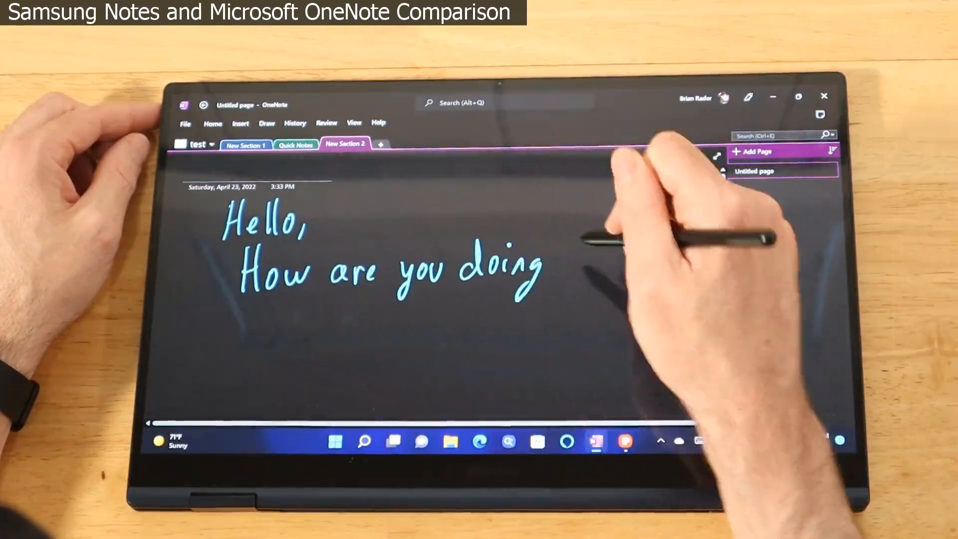
pyautogui.write('toda')
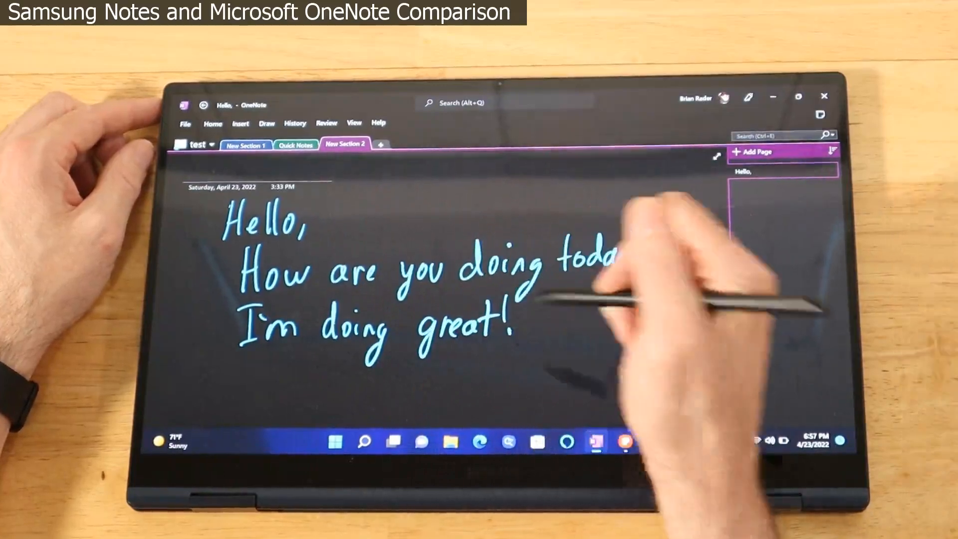
pyautogui.click(641, 250)
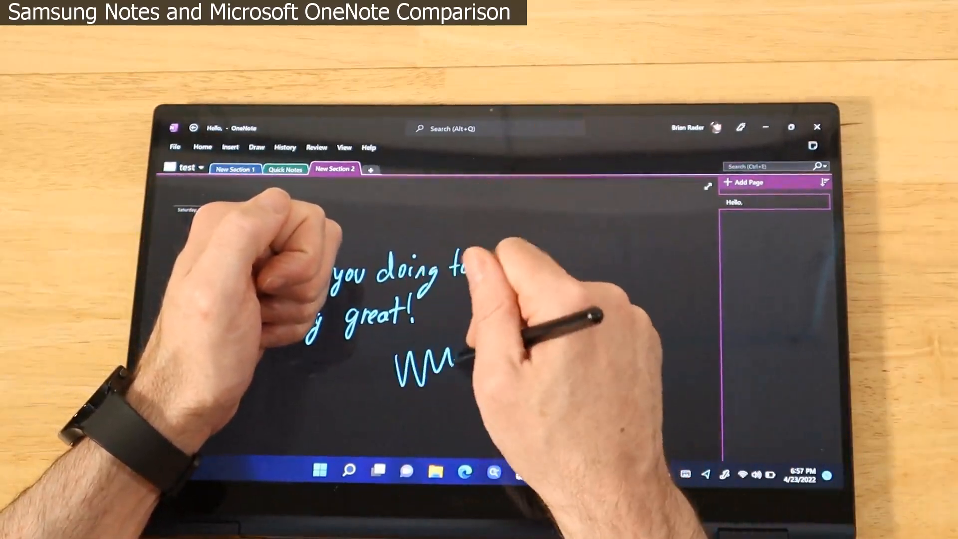
pyautogui.moveTo(440, 367); pyautogui.dragTo(501, 385)
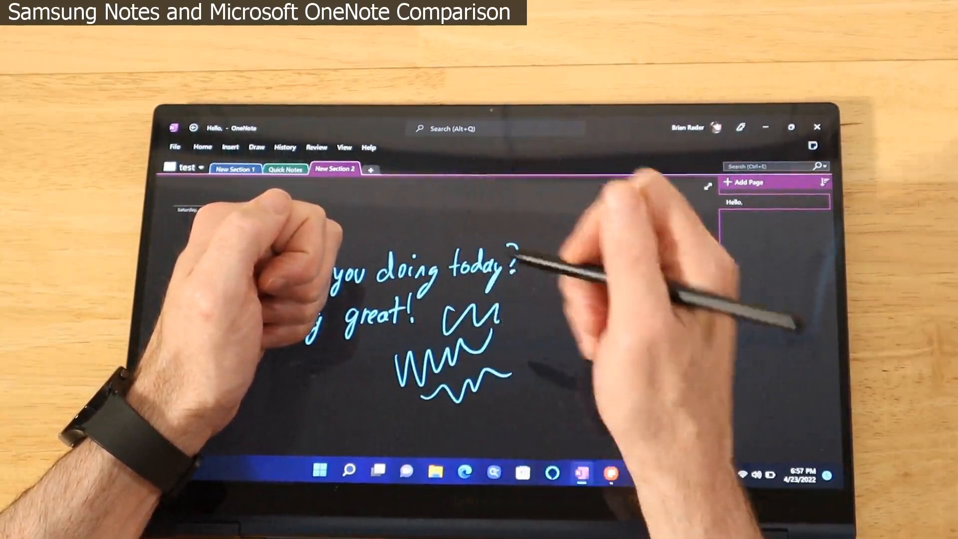